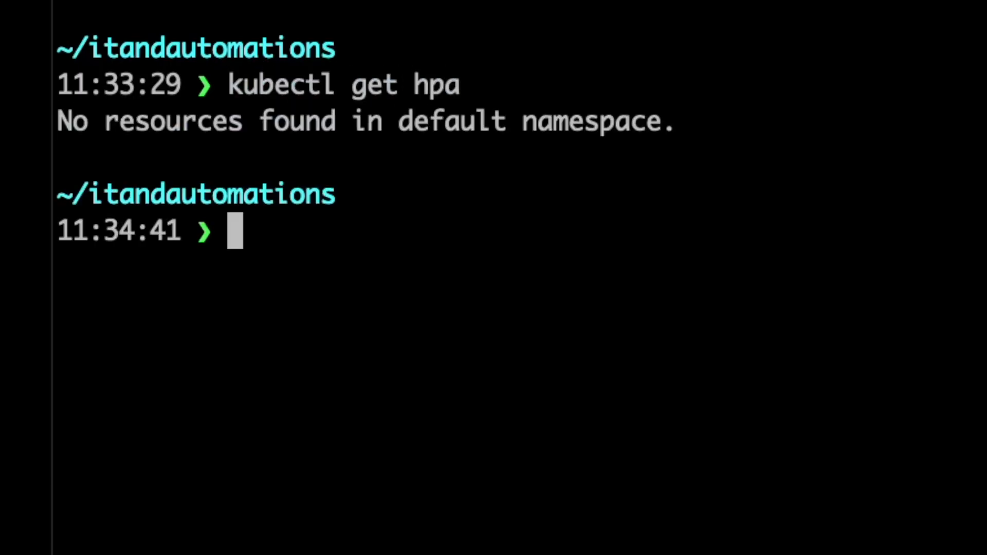
Run kubectl get hpa to confirm no autoscalers exist in the default namespace.
{"action": "type", "text": "kubectl get hpa"}
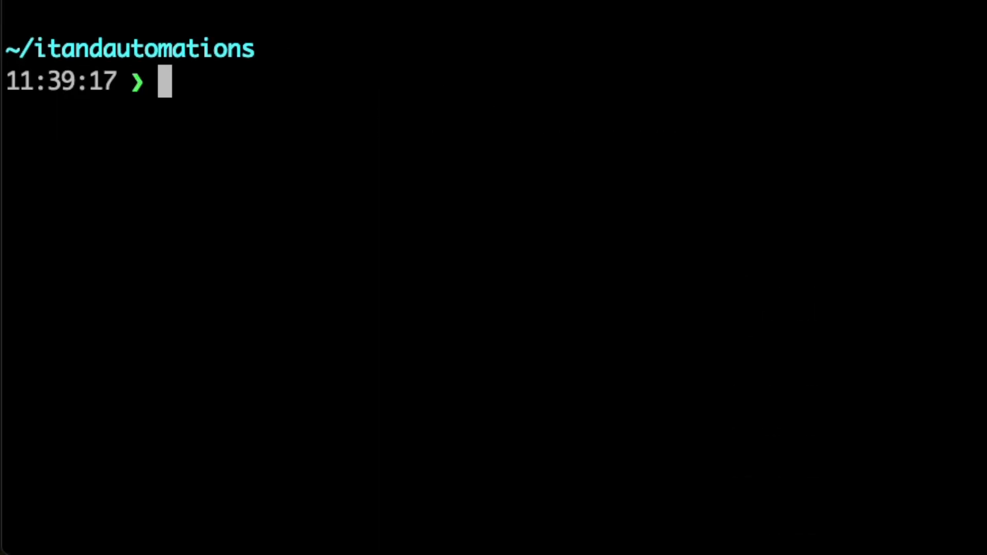
Print nginx-hpa.yaml, the HorizontalPodAutoscaler manifest with 1–10 replicas and 50% CPU target.
{"action": "type", "text": "cat"}
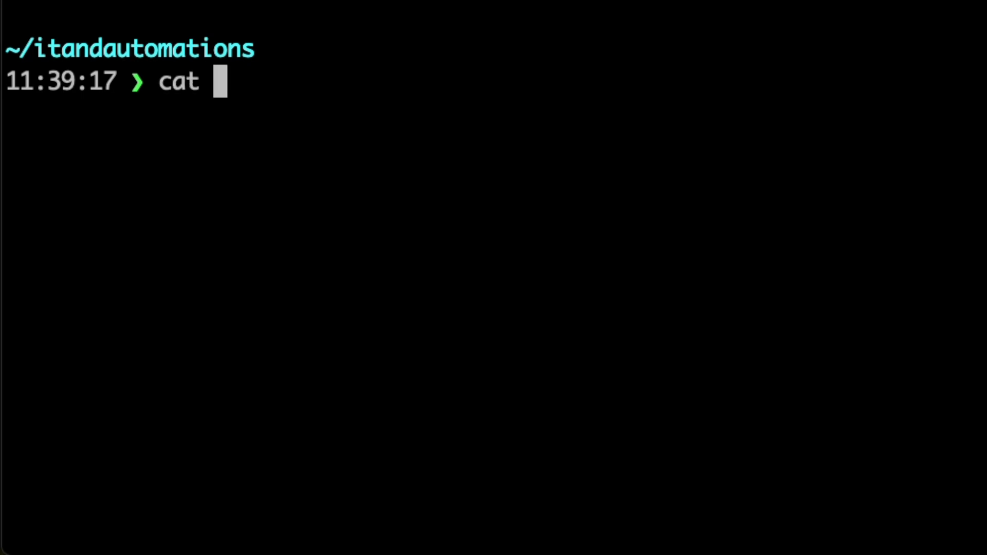
{"action": "type", "text": "nginx-hpa.yaml"}
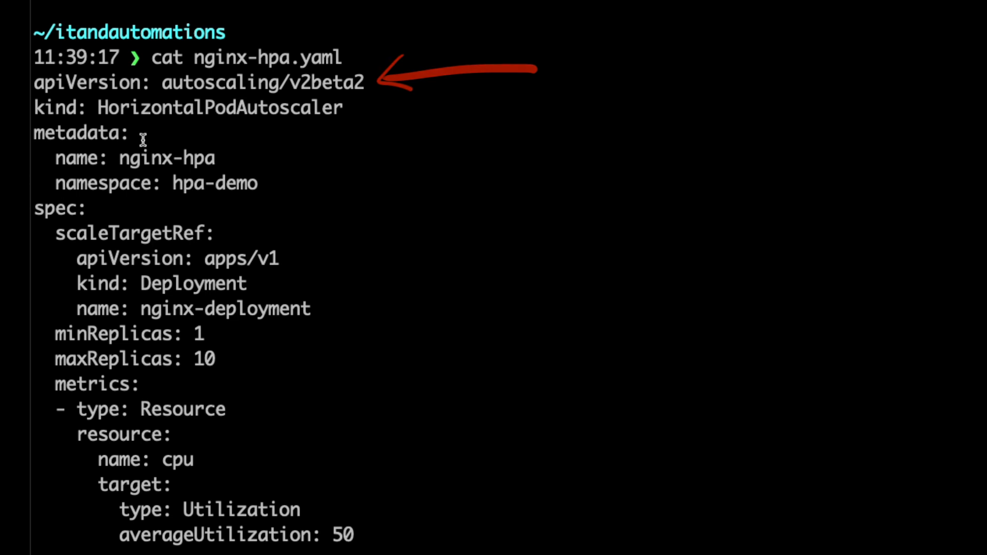
{"action": "double_click", "coordinate": [259, 82]}
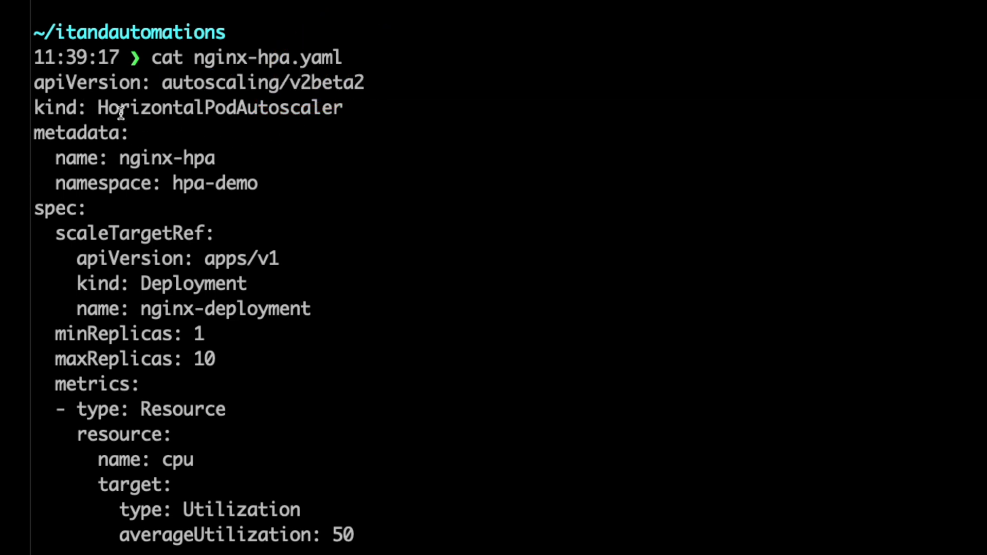
Highlight the nginx-hpa name, the hpa-demo namespace and the maxReplicas value in the manifest.
{"action": "double_click", "coordinate": [219, 107]}
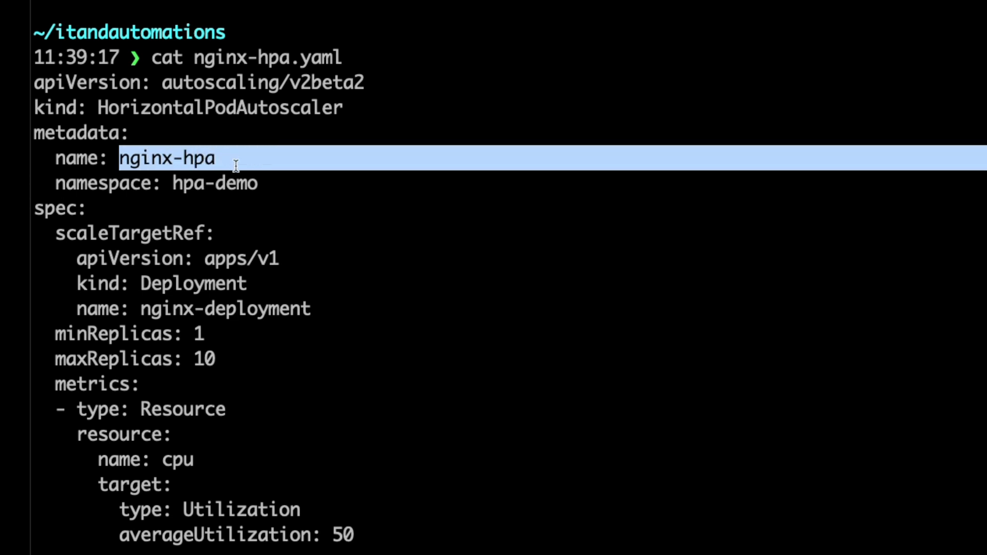
{"action": "double_click", "coordinate": [214, 183]}
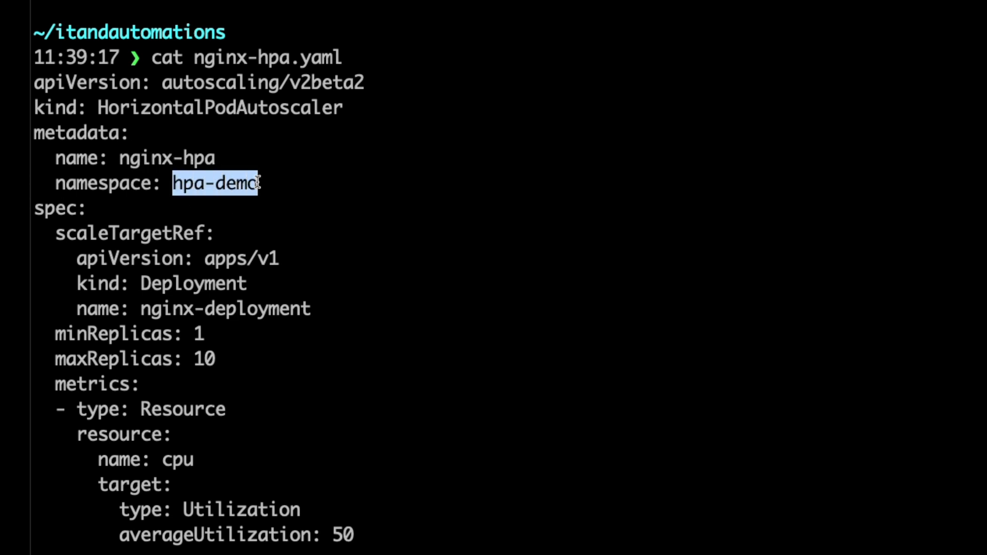
{"action": "mouse_move", "coordinate": [126, 223]}
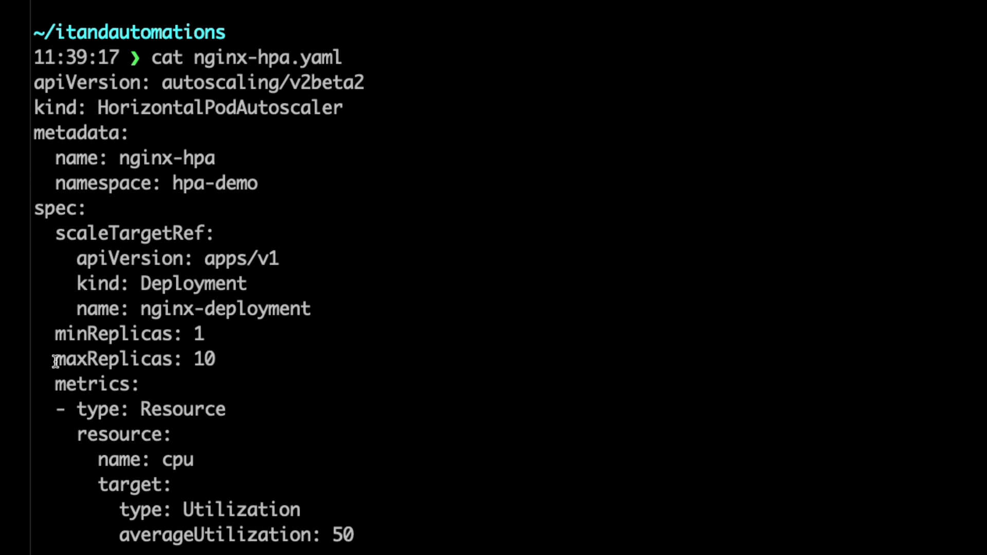
{"action": "double_click", "coordinate": [133, 360]}
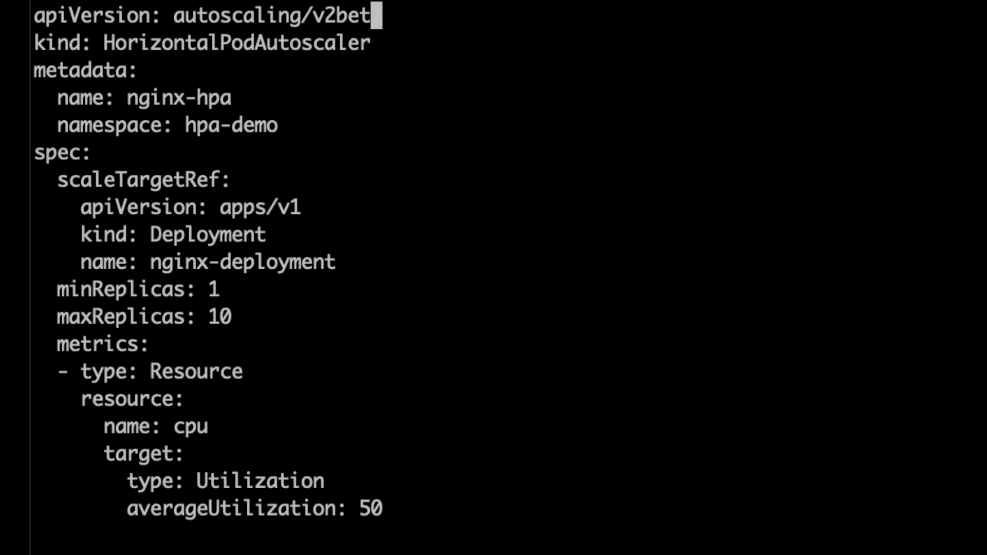
Apply nginx-hpa.yaml, create the hpa-demo namespace, and apply again to create the autoscaler.
{"action": "key", "text": "BackSpace"}
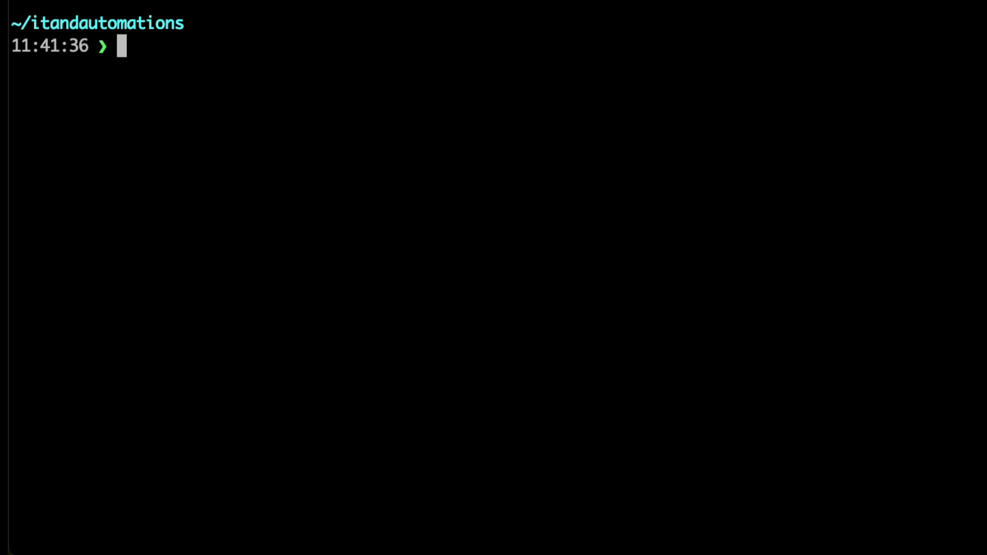
{"action": "type", "text": "kubectl apply -f nginx-hpa.yaml"}
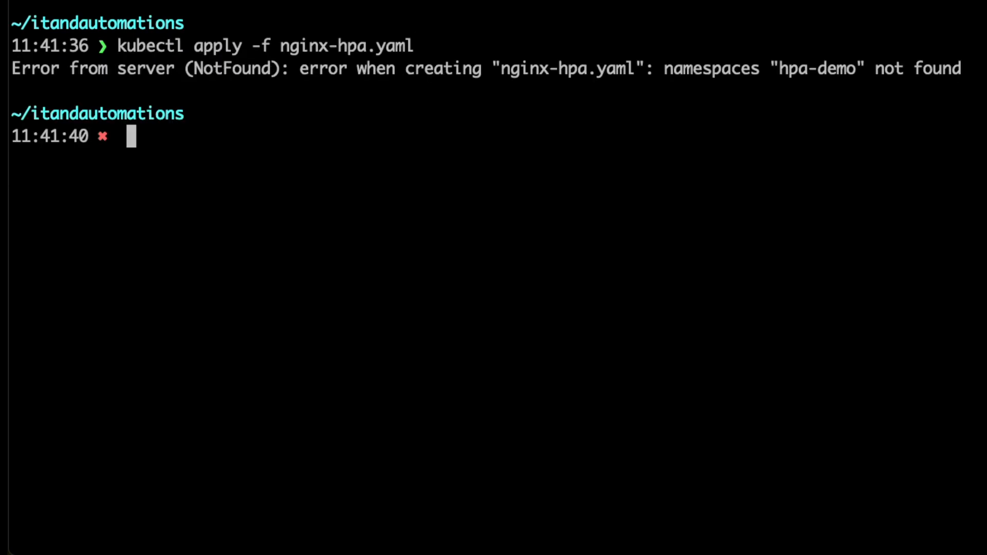
{"action": "type", "text": "kubectl create namesp"}
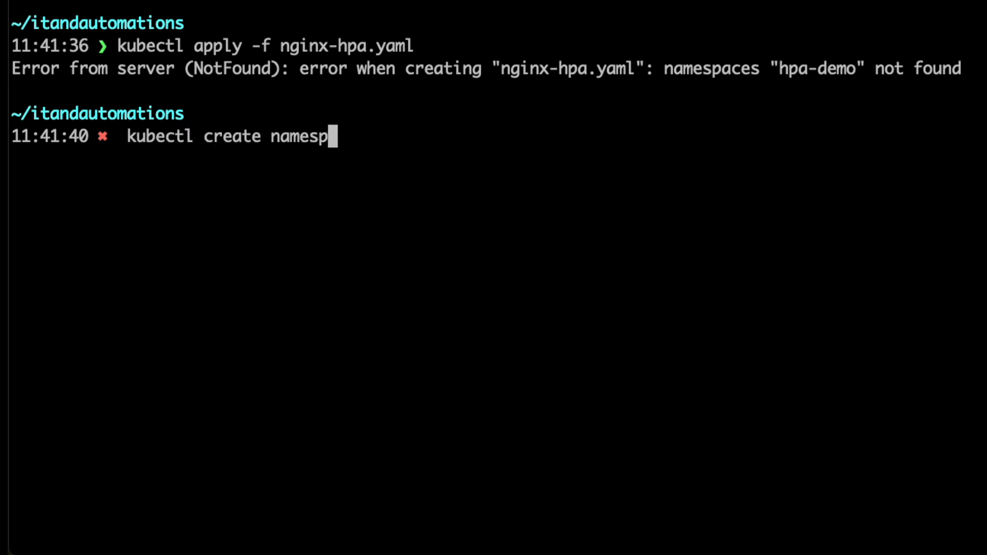
{"action": "type", "text": "ace hpa-demo"}
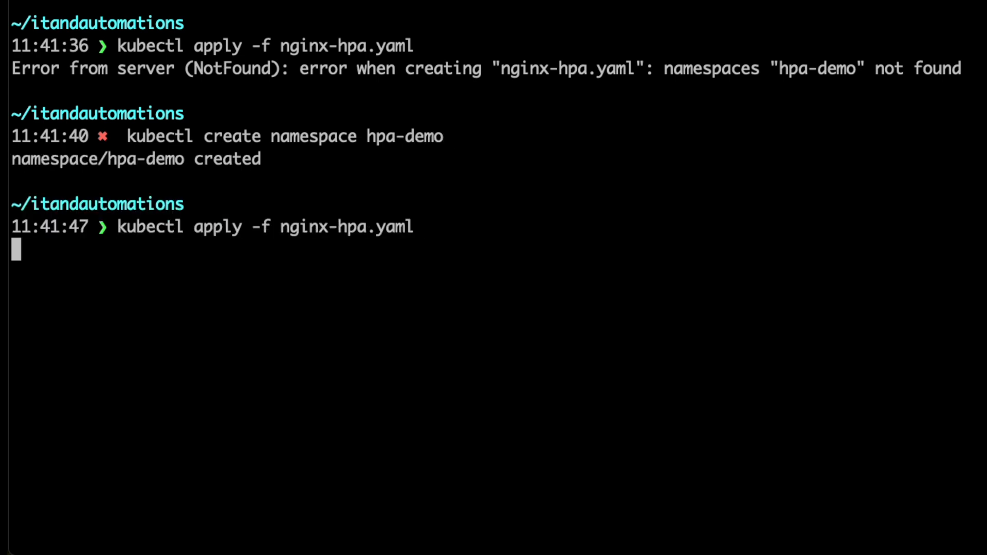
{"action": "key", "text": "ctrl+r"}
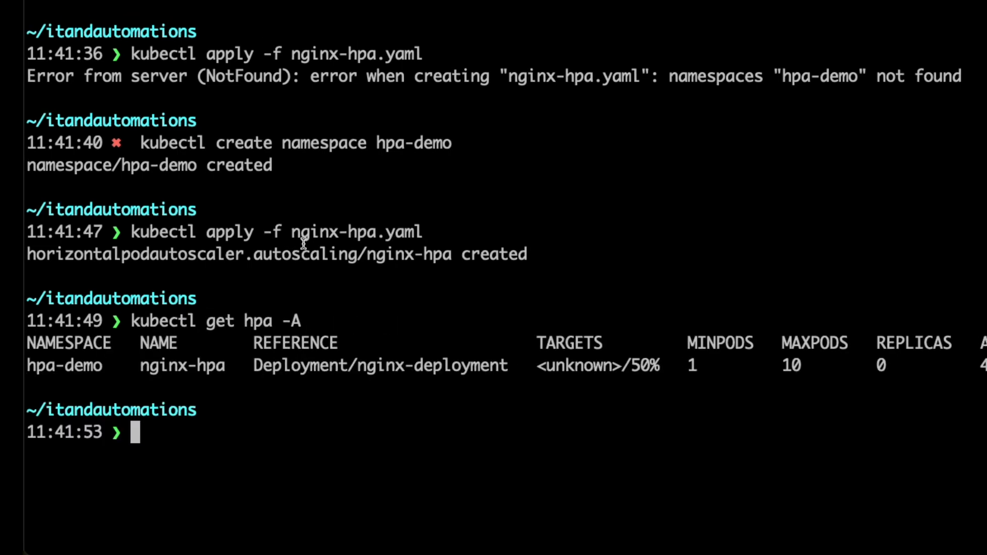
{"action": "double_click", "coordinate": [58, 365]}
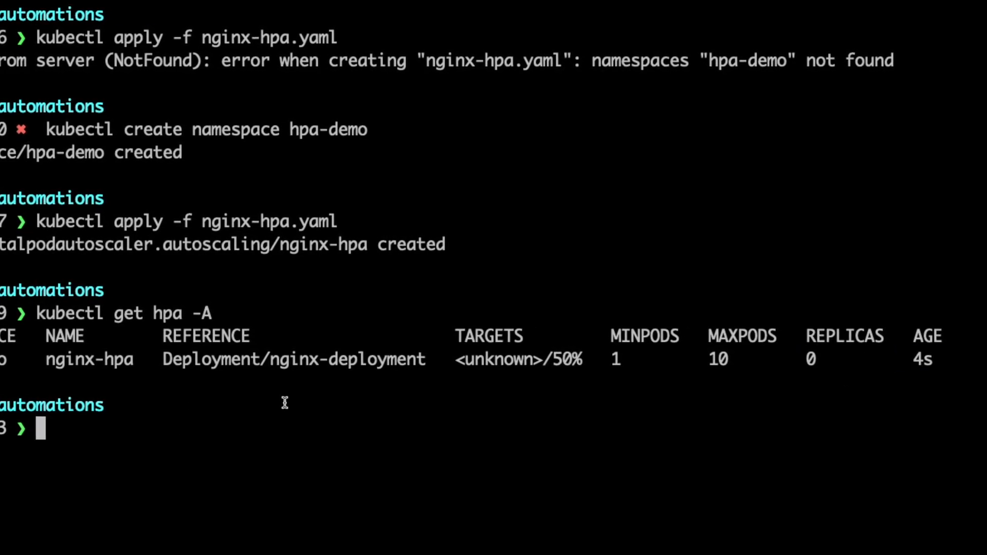
{"action": "type", "text": "less"}
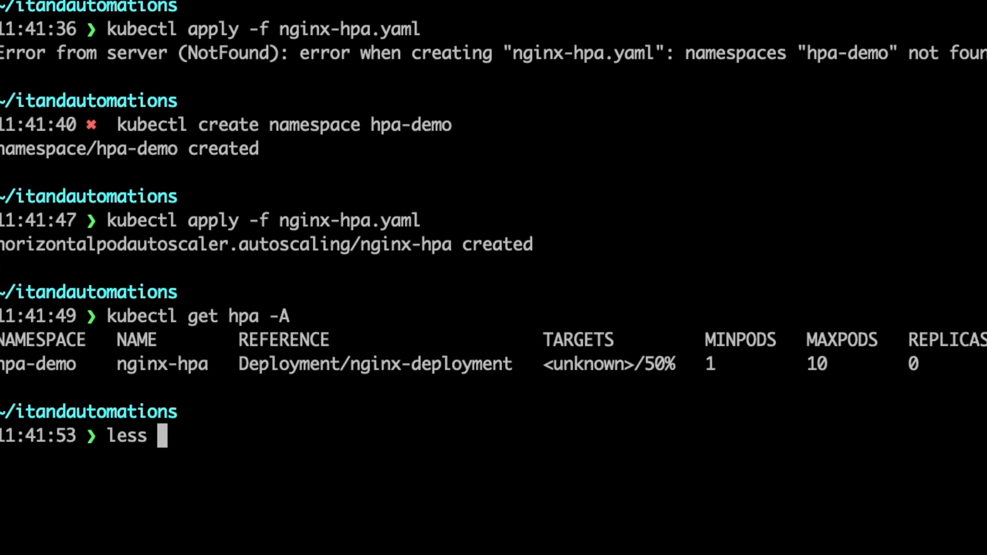
{"action": "type", "text": "nginx--"}
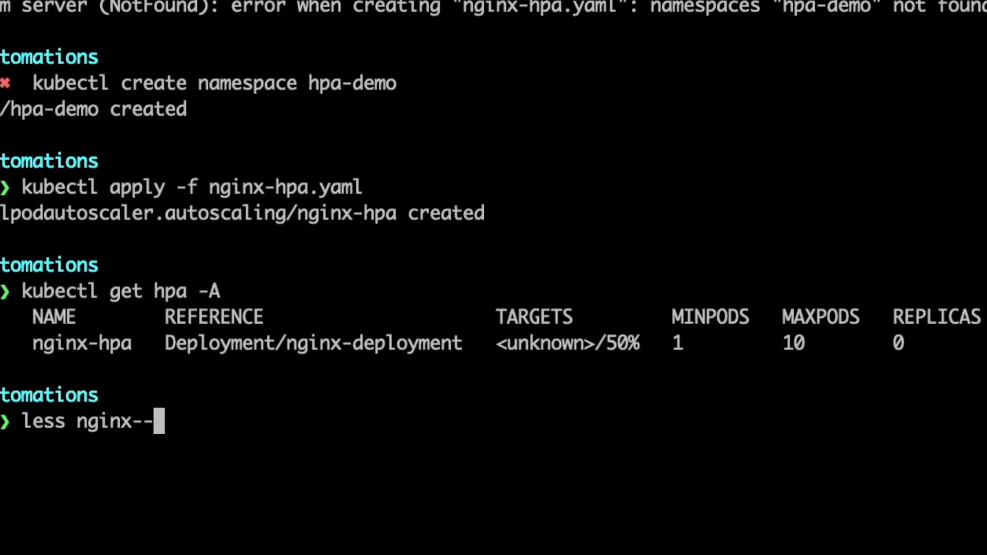
{"action": "key", "text": "Enter"}
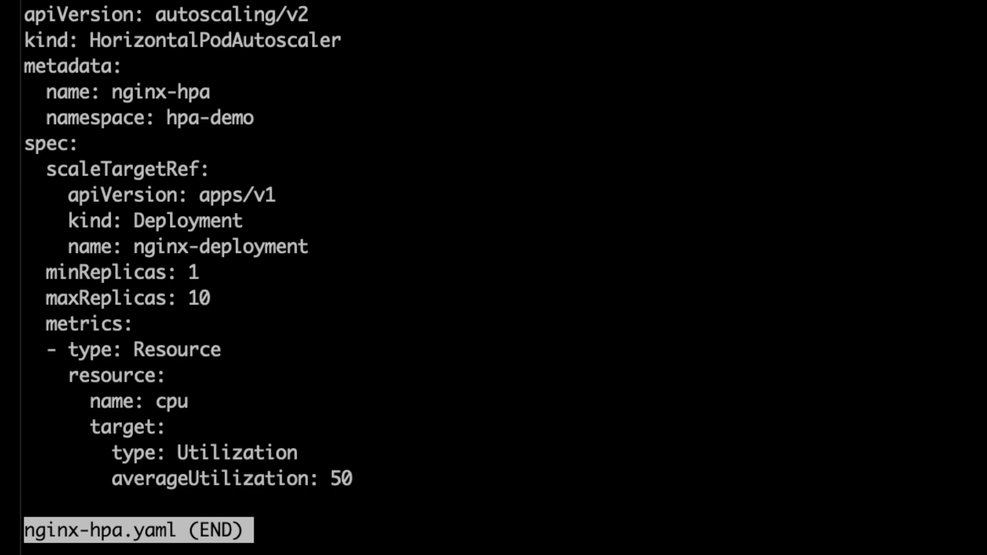
{"action": "key", "text": "q"}
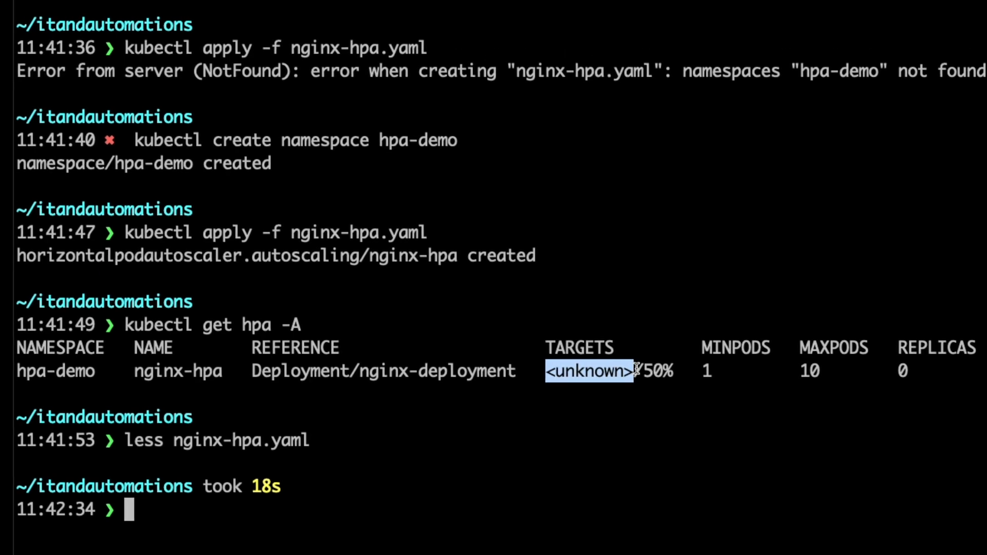
{"action": "type", "text": "less"}
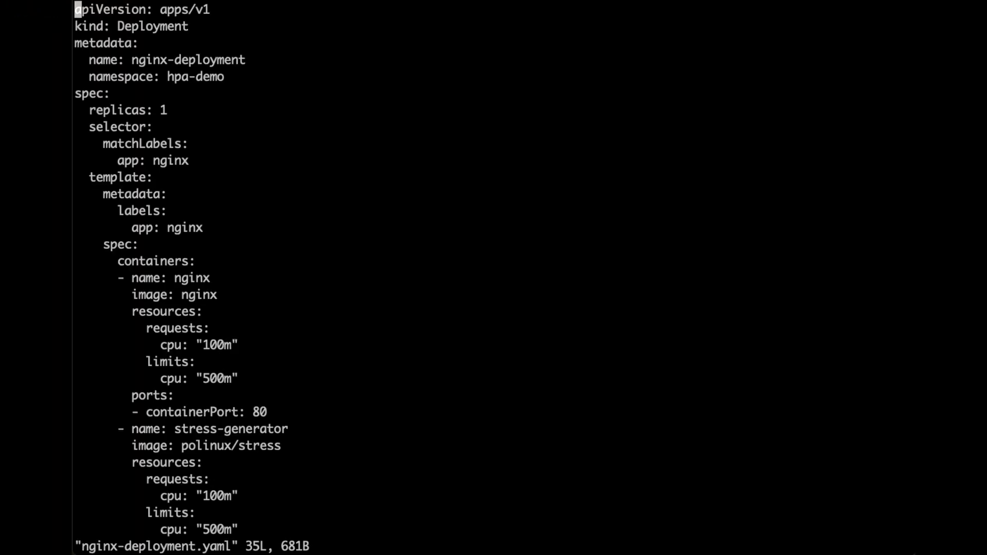
{"action": "mouse_move", "coordinate": [318, 292]}
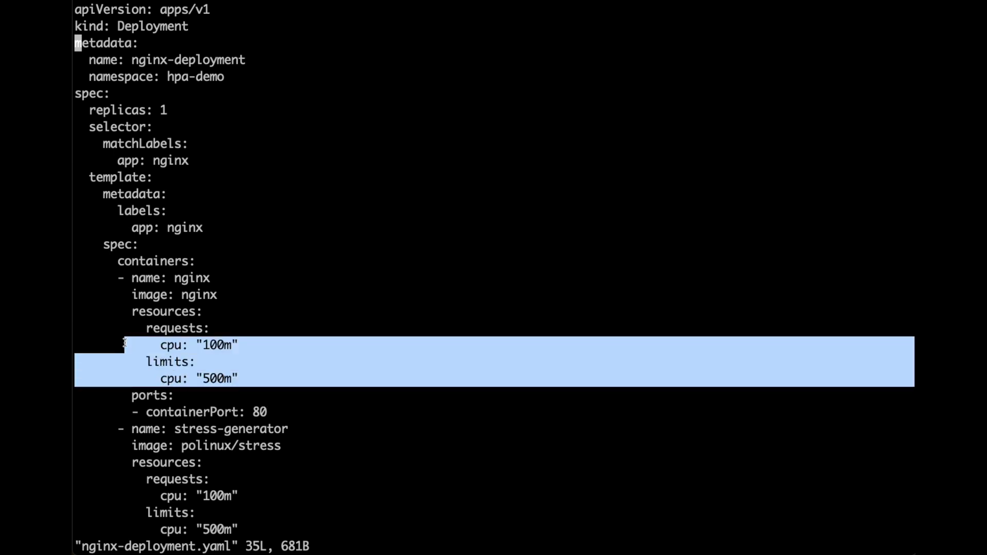
{"action": "scroll", "scroll_direction": "down", "scroll_amount": 3}
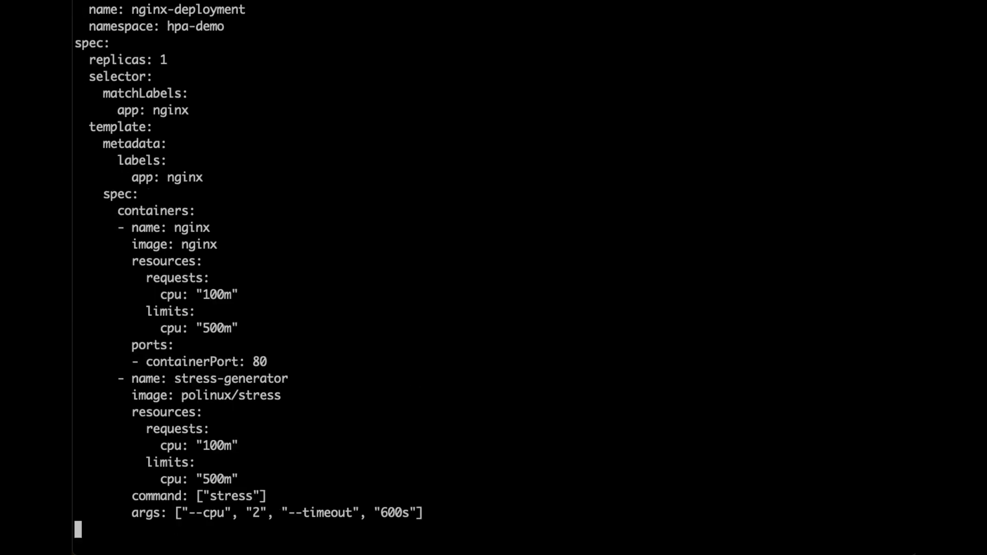
{"action": "left_click_drag", "start_coordinate": [135, 395], "coordinate": [423, 512]}
{"action": "type", "text": "nginx-deployment.yaml"}
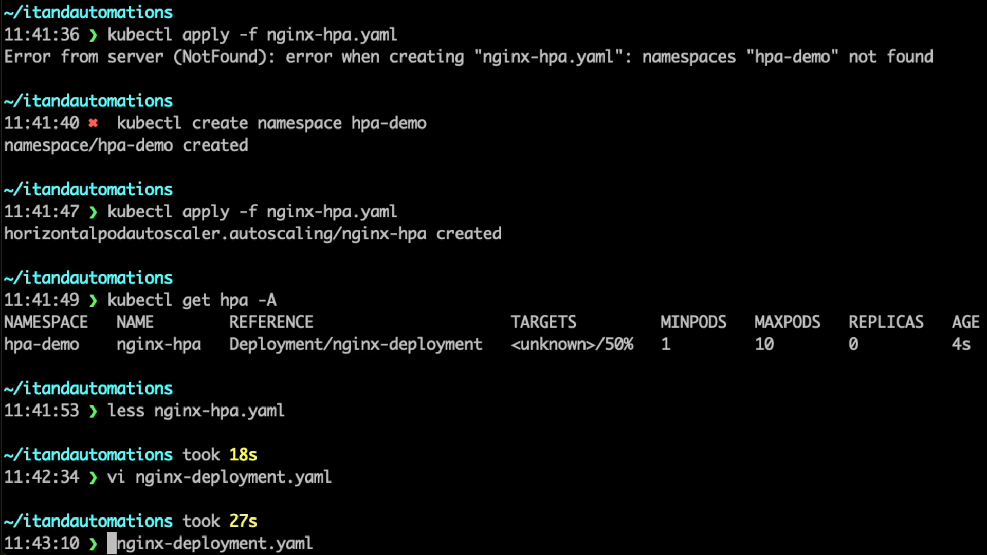
Apply nginx-deployment.yaml and list autoscalers across all namespaces with kubectl get hpa -A.
{"action": "type", "text": "kubectl apply -f"}
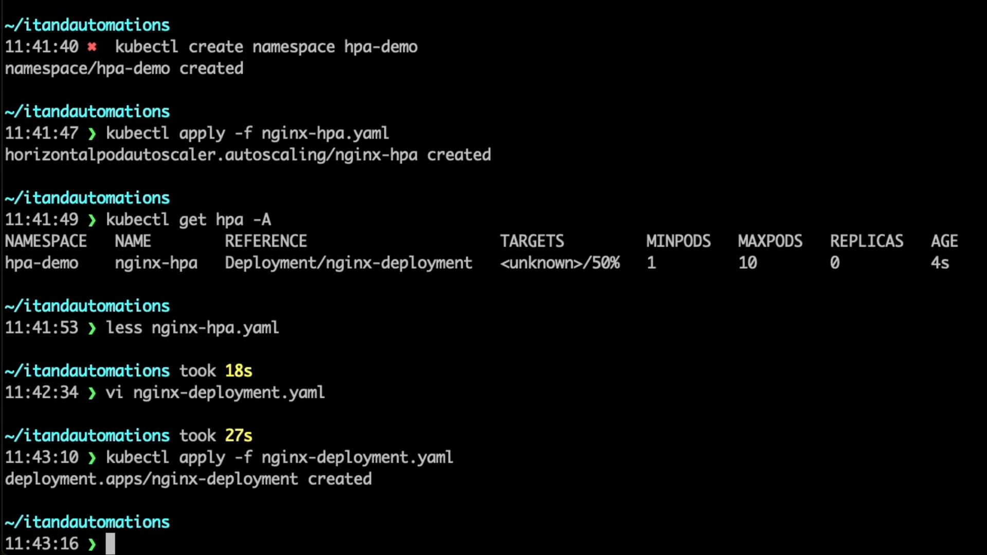
{"action": "type", "text": "kubectl get hpa -A"}
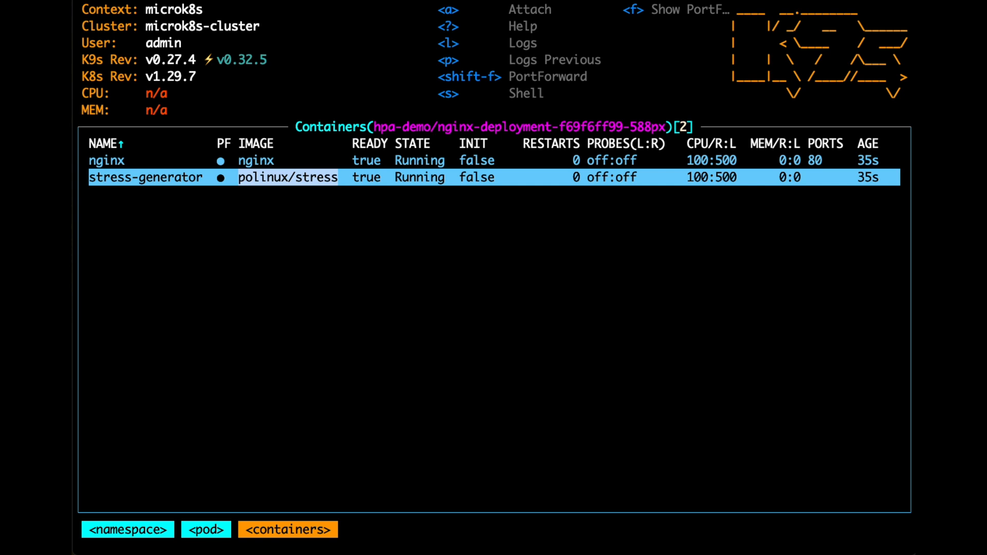
Edit nginx-hpa in k9s to set minReplicas to 2 and save the change.
{"action": "key", "text": "Escape"}
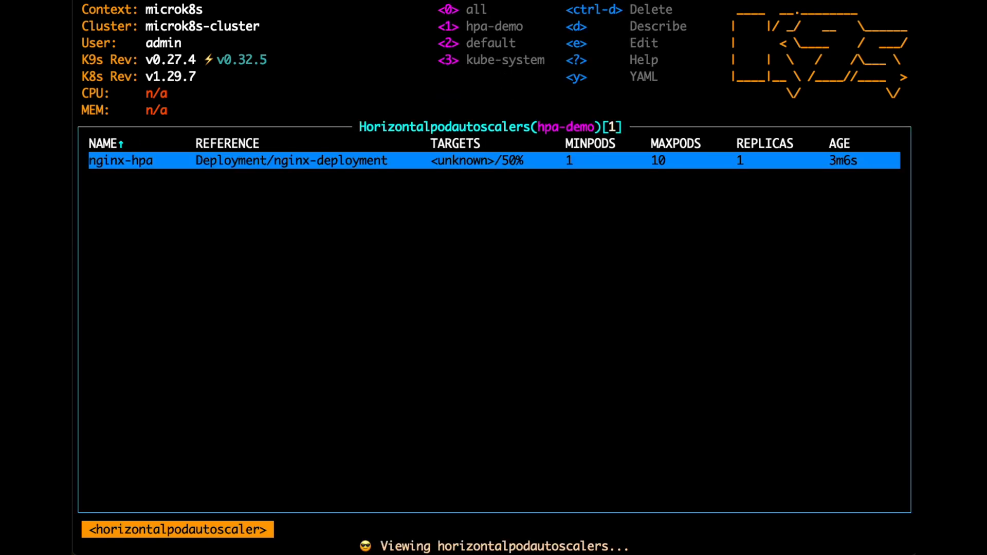
{"action": "key", "text": "e"}
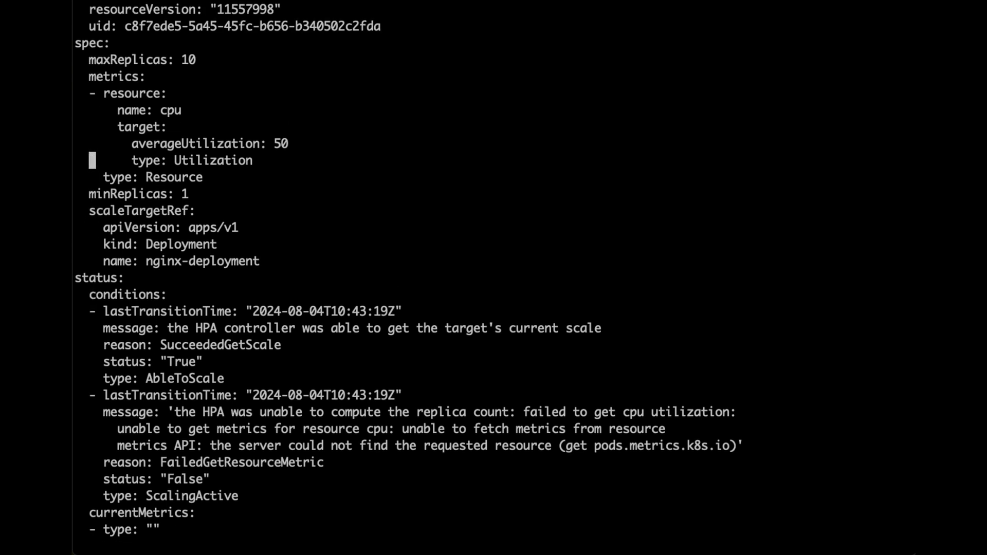
{"action": "key", "text": "i"}
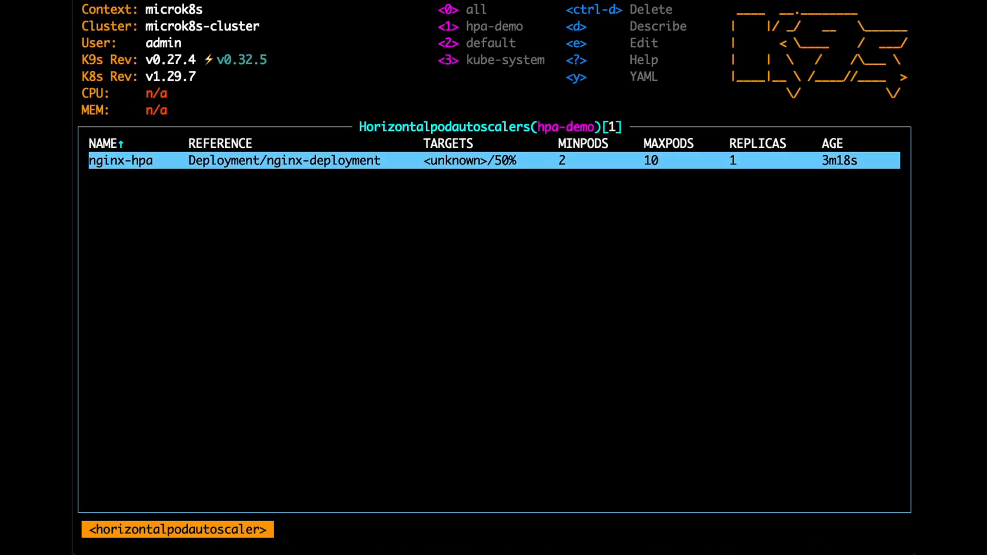
{"action": "key", "text": ":"}
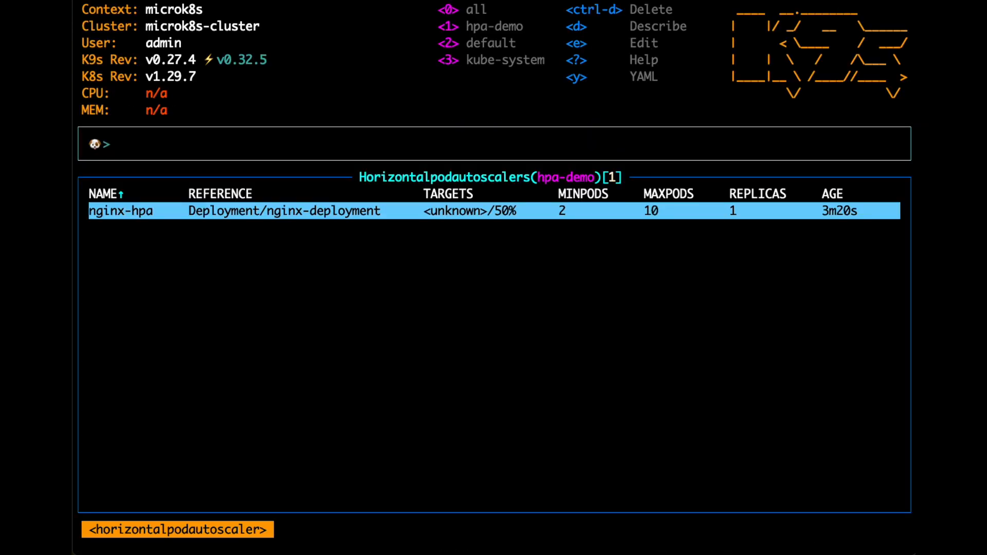
View the hpa-demo pods, then switch to the deployments list showing nginx-deployment.
{"action": "type", "text": "pods"}
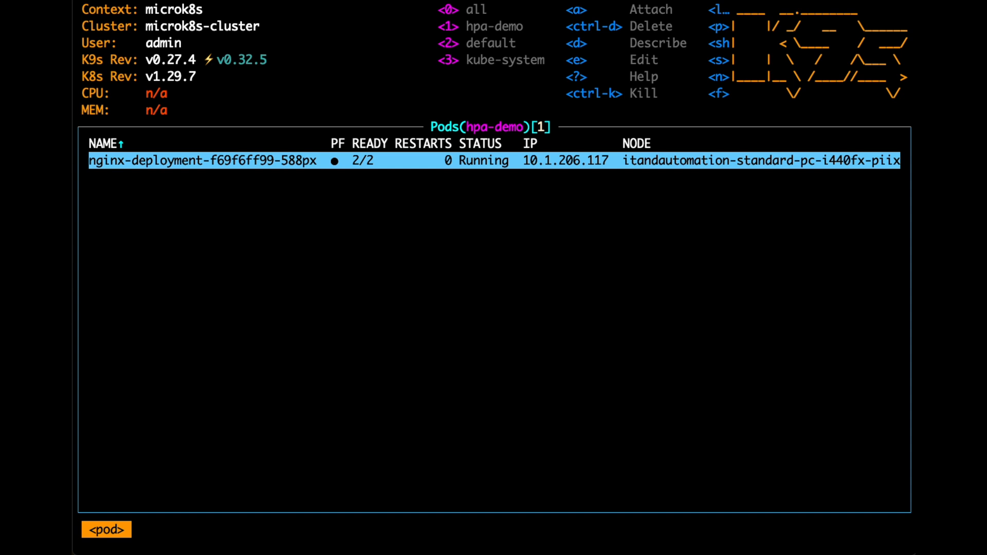
{"action": "key", "text": ":"}
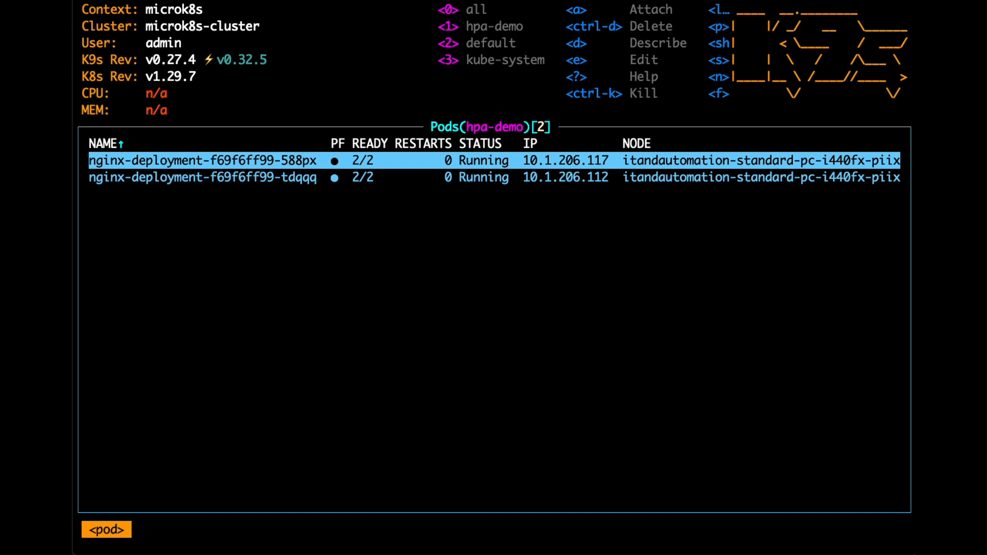
{"action": "type", "text": "deploy"}
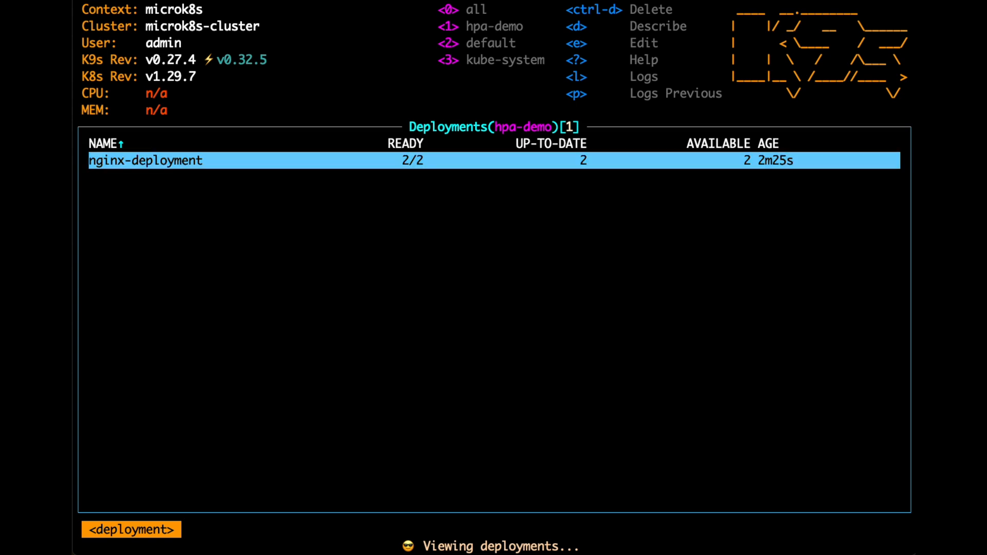
Open the nginx-deployment manifest (2 replicas) for editing in vi.
{"action": "key", "text": "e"}
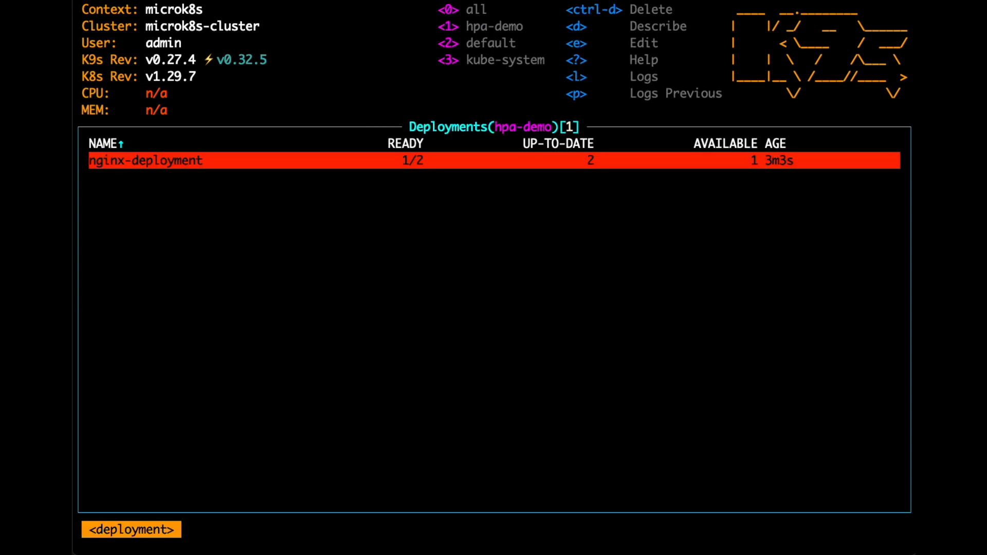
{"action": "key", "text": "e"}
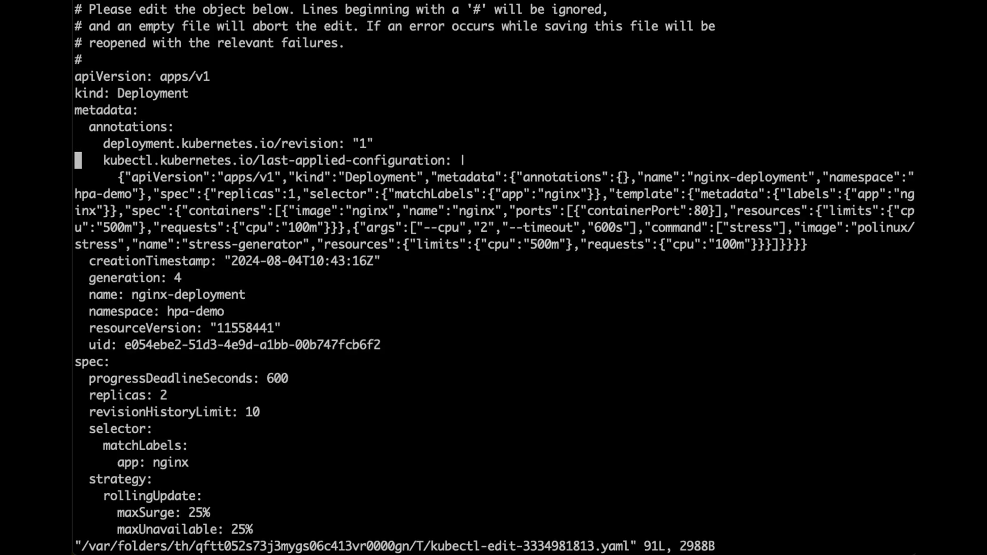
Scroll the deployment YAML and set the container cpu request value to 40.
{"action": "scroll", "scroll_direction": "down", "scroll_amount": 3}
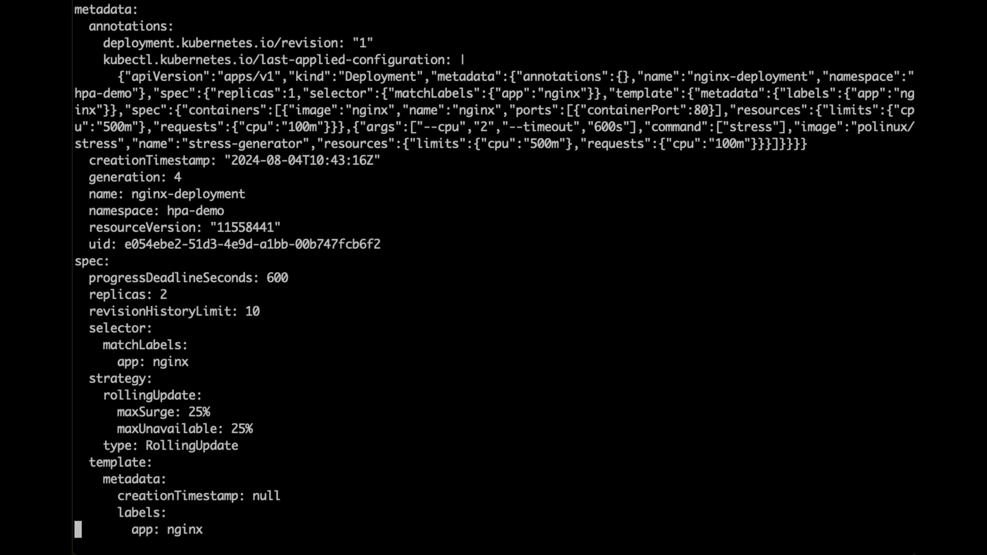
{"action": "scroll", "scroll_direction": "down", "scroll_amount": 3}
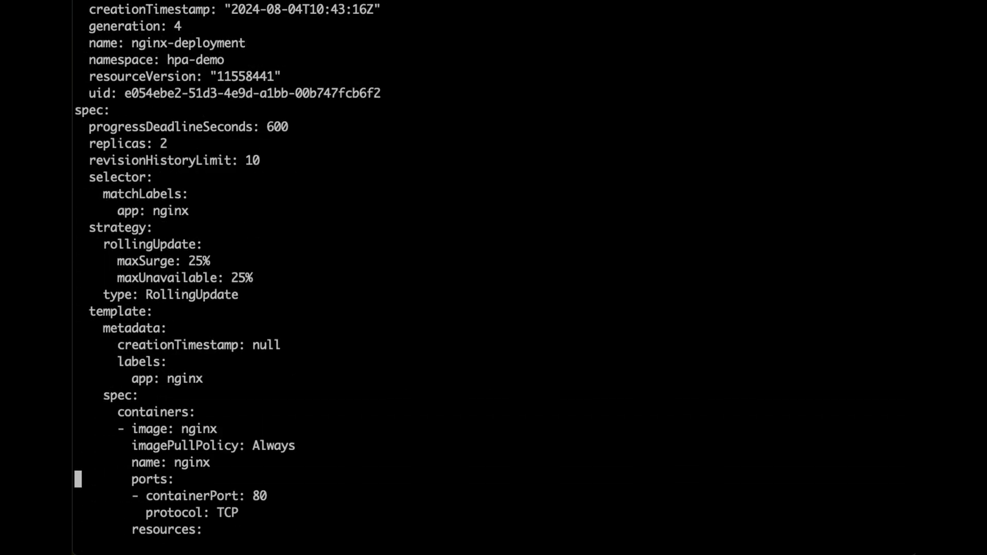
{"action": "scroll", "scroll_direction": "down", "scroll_amount": 3}
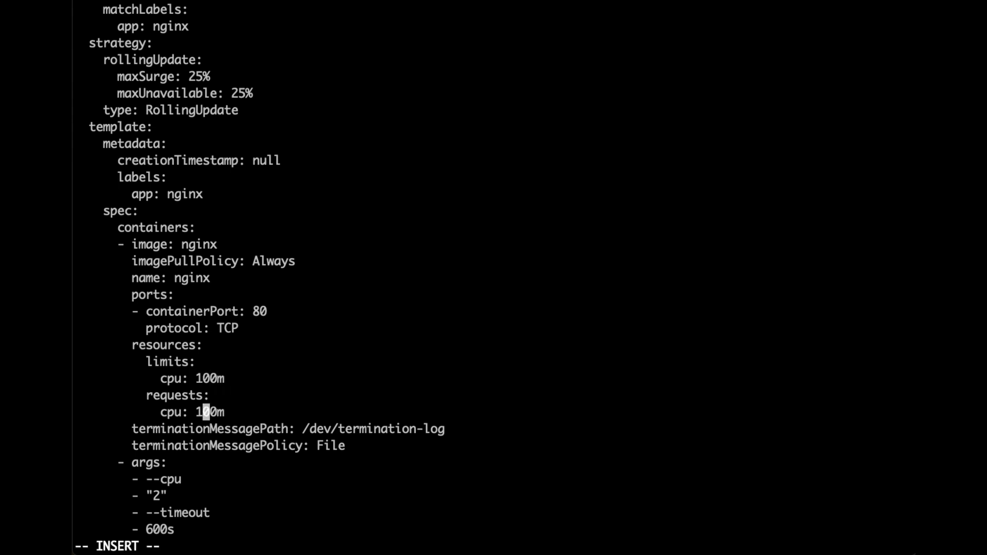
{"action": "type", "text": "40"}
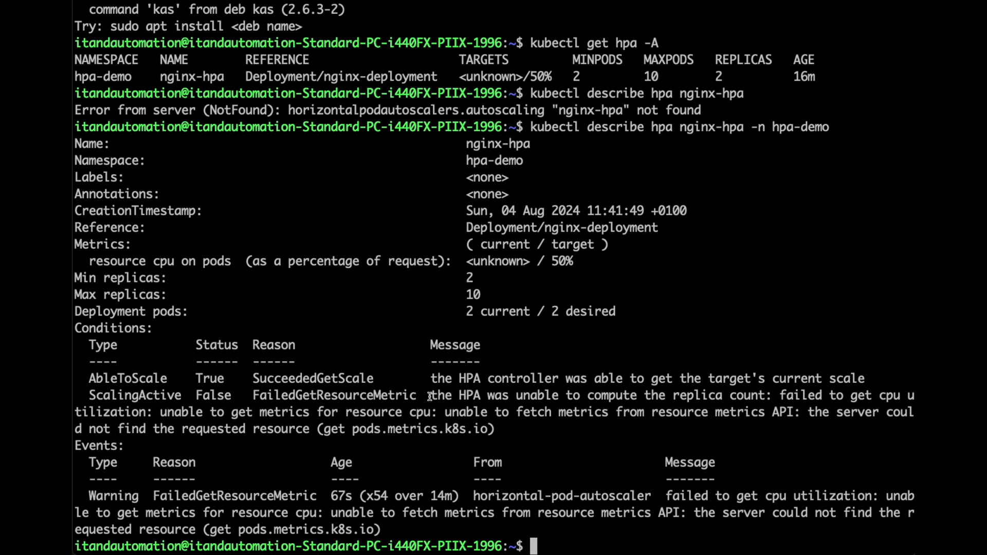
Highlight the failed-to-compute-replicas error, check kubectl top node metrics, and relaunch k9s.
{"action": "left_click_drag", "start_coordinate": [431, 395], "coordinate": [762, 395]}
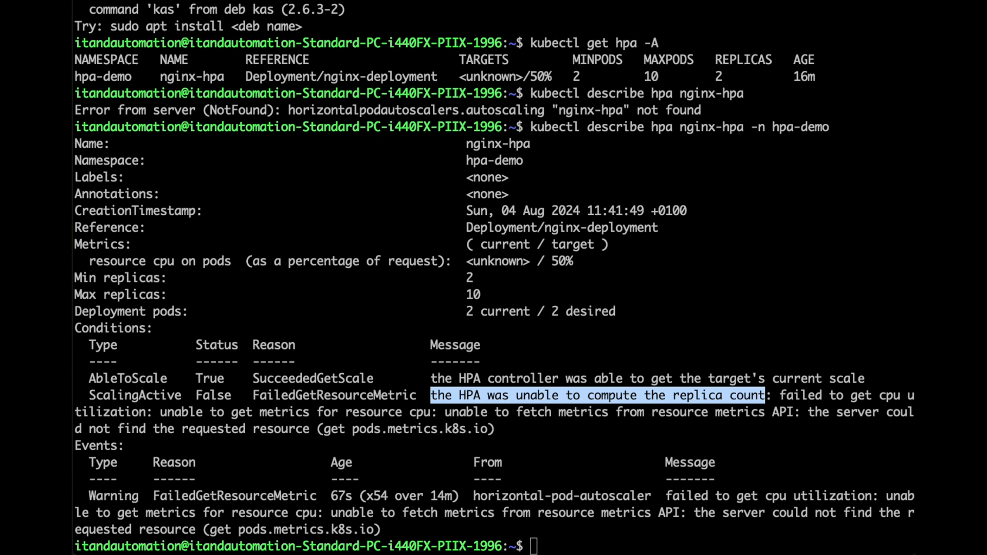
{"action": "type", "text": "kubectl top node"}
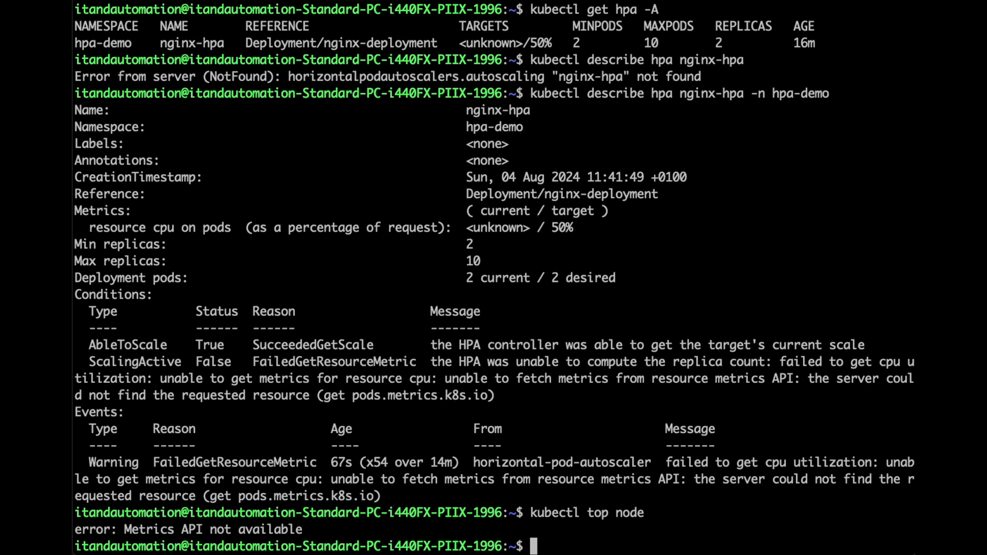
{"action": "mouse_move", "coordinate": [436, 523]}
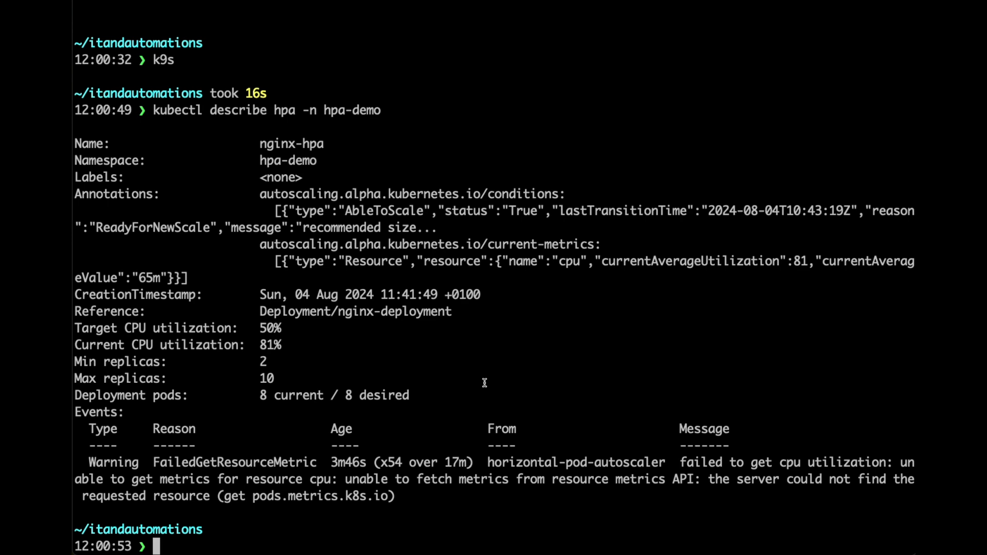
{"action": "type", "text": "k9s"}
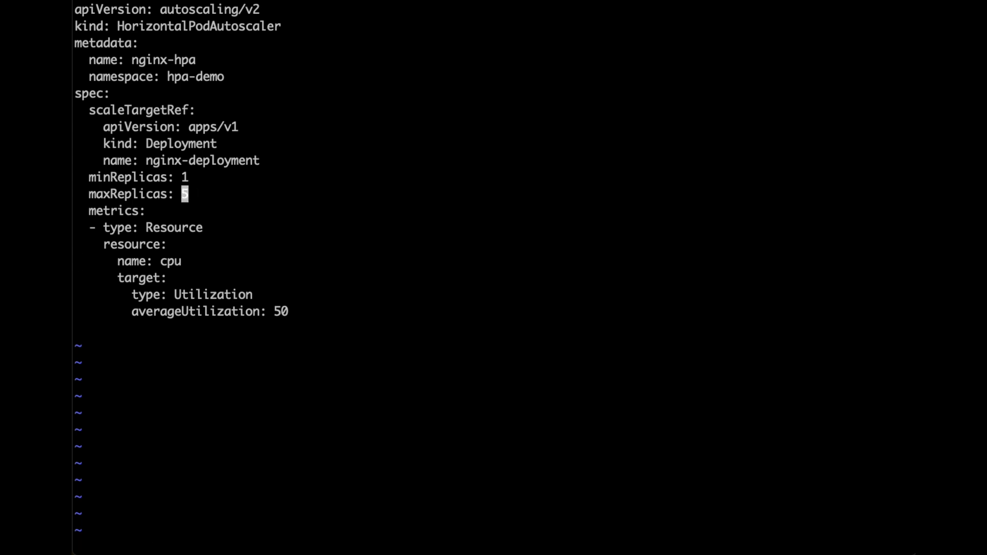
Set nginx-hpa maxReplicas to 5 and averageUtilization to 80, then kubectl apply the manifest.
{"action": "key", "text": "BackSpace"}
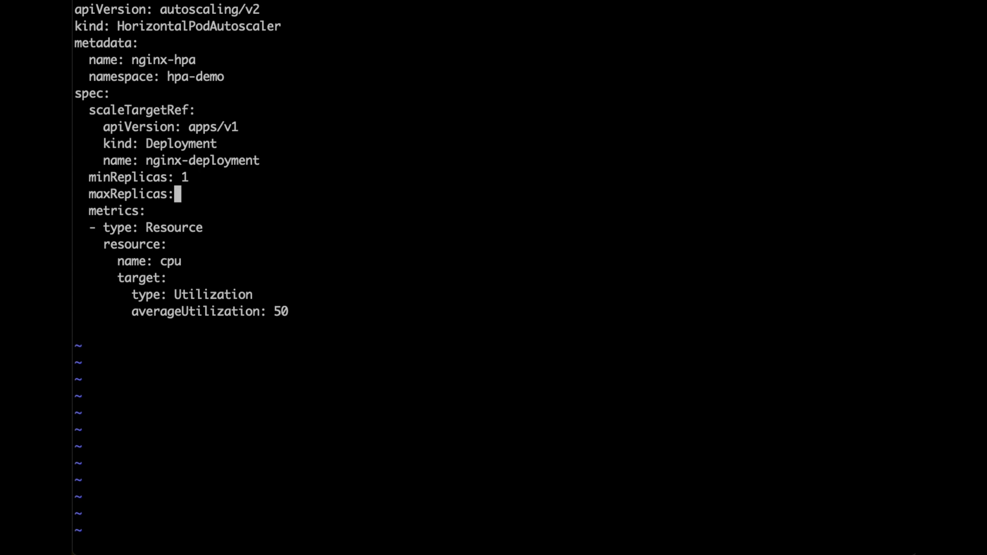
{"action": "type", "text": "5"}
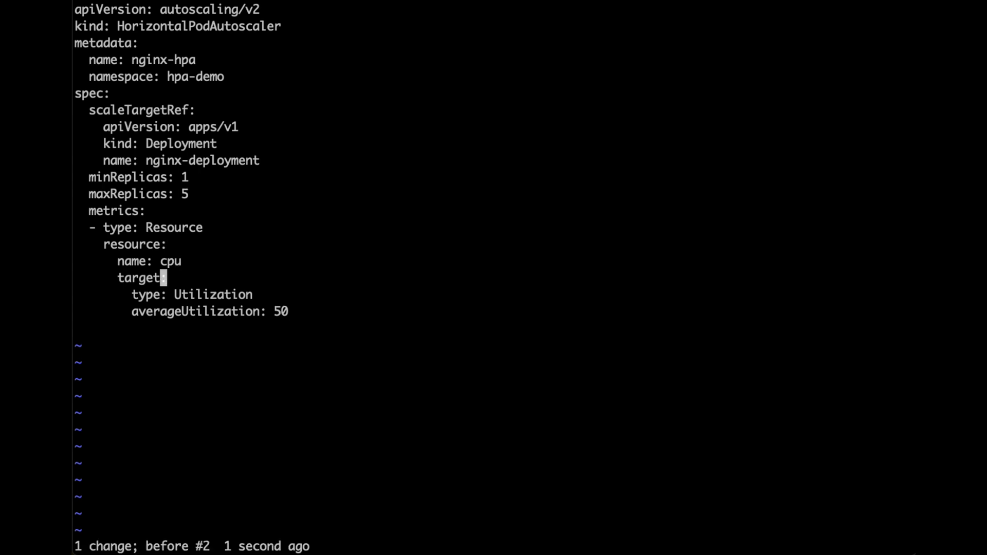
{"action": "type", "text": "80"}
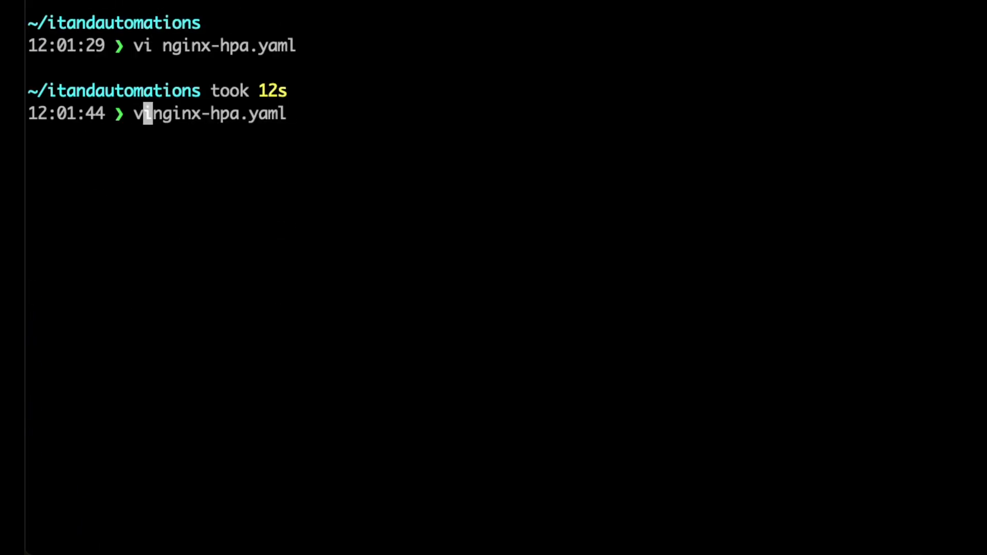
{"action": "type", "text": "kubectl apply -f"}
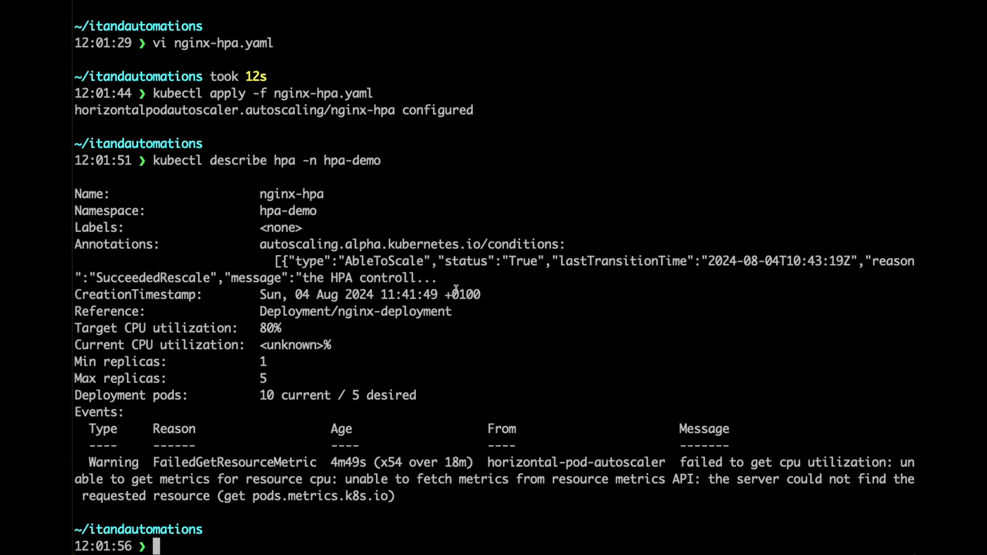
Run kubectl get hpa nginx-hpa -w in the hpa-demo namespace to watch five replicas at 120%/80%.
{"action": "type", "text": "kubectl"}
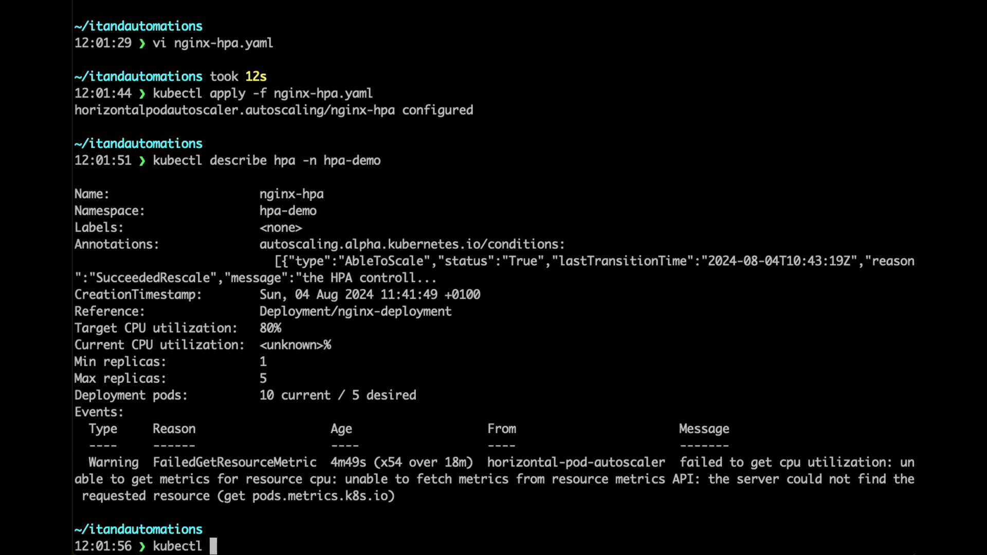
{"action": "type", "text": "get hpa-"}
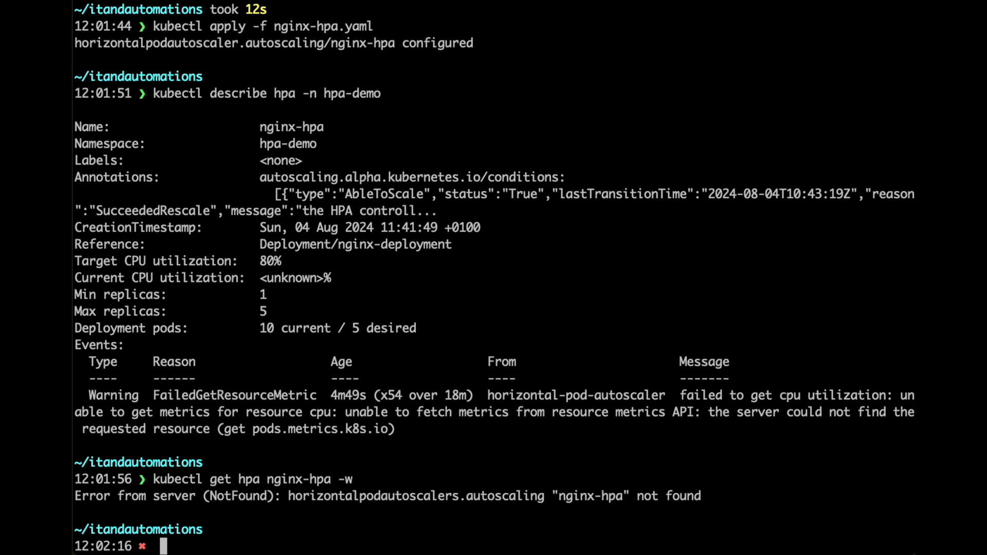
{"action": "type", "text": "kubectl get hpa nginx-hpa -w"}
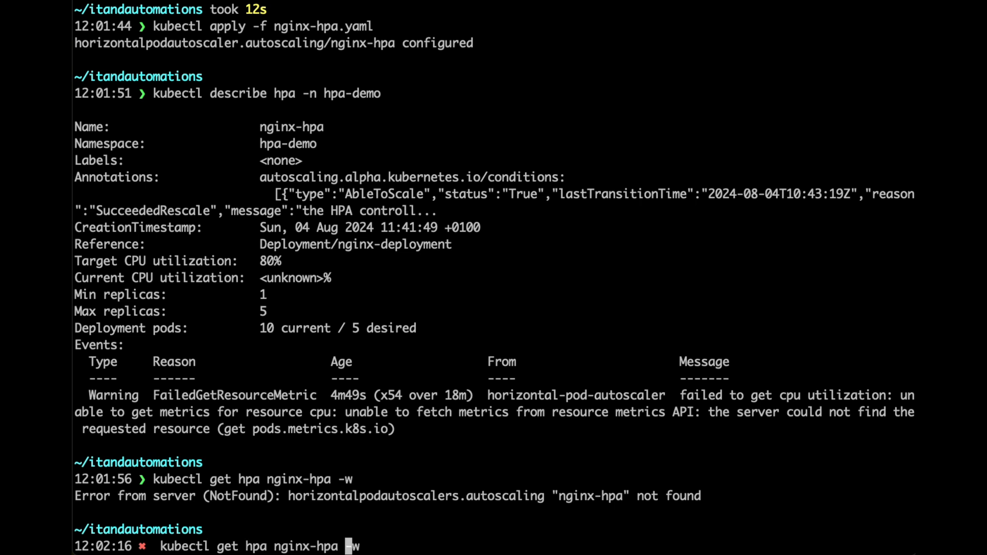
{"action": "type", "text": "-n hpa"}
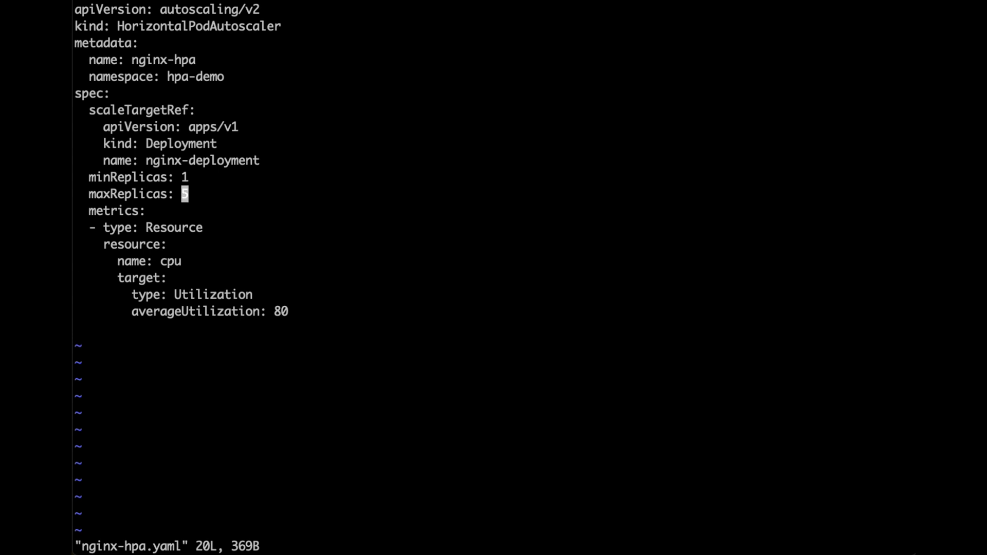
Delete the old maxReplicas value in nginx-hpa.yaml so it can be set to 7.
{"action": "key", "text": "x"}
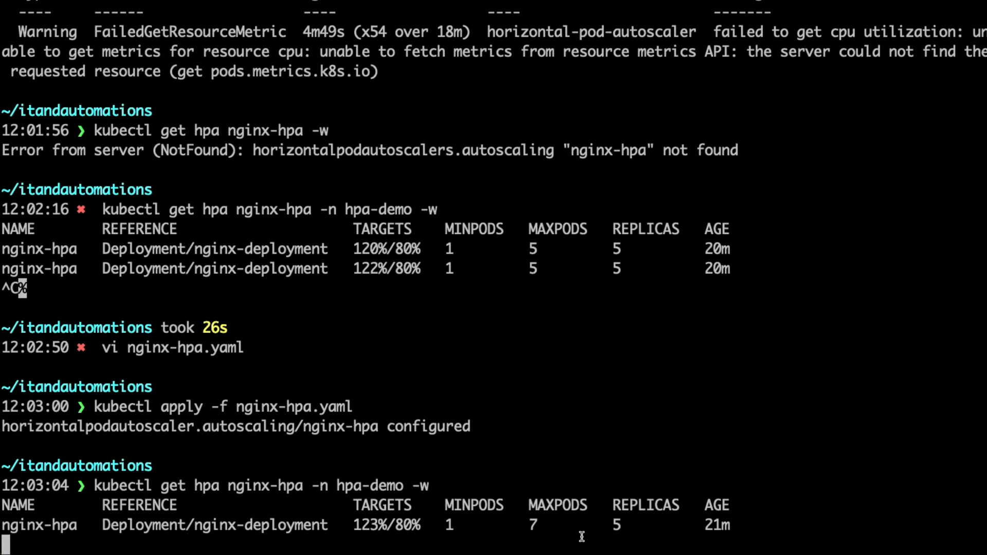
Scroll the running HPA watch until nginx-hpa reports 7 replicas at 121% of the 80% target.
{"action": "scroll", "scroll_direction": "down", "scroll_amount": 3}
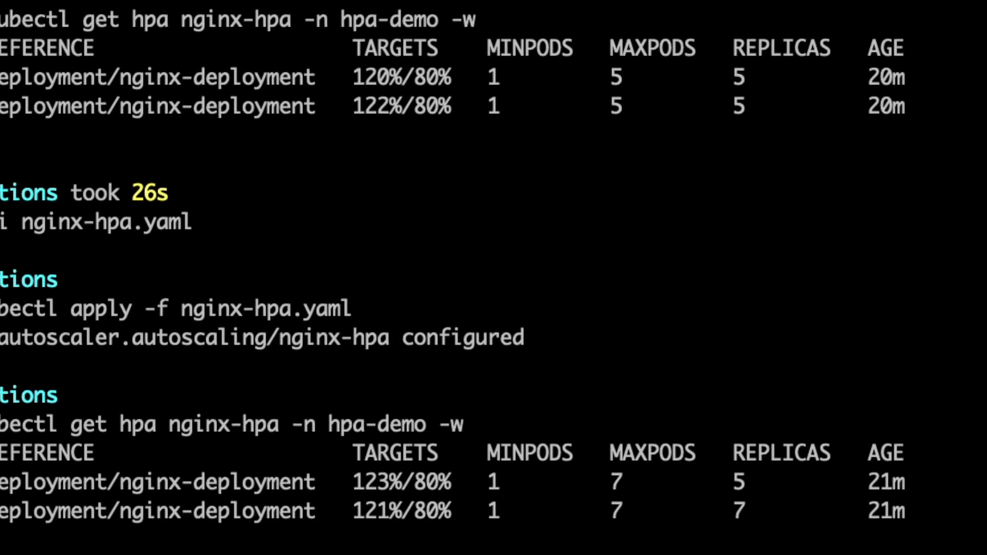
{"action": "scroll", "scroll_direction": "down", "scroll_amount": 3}
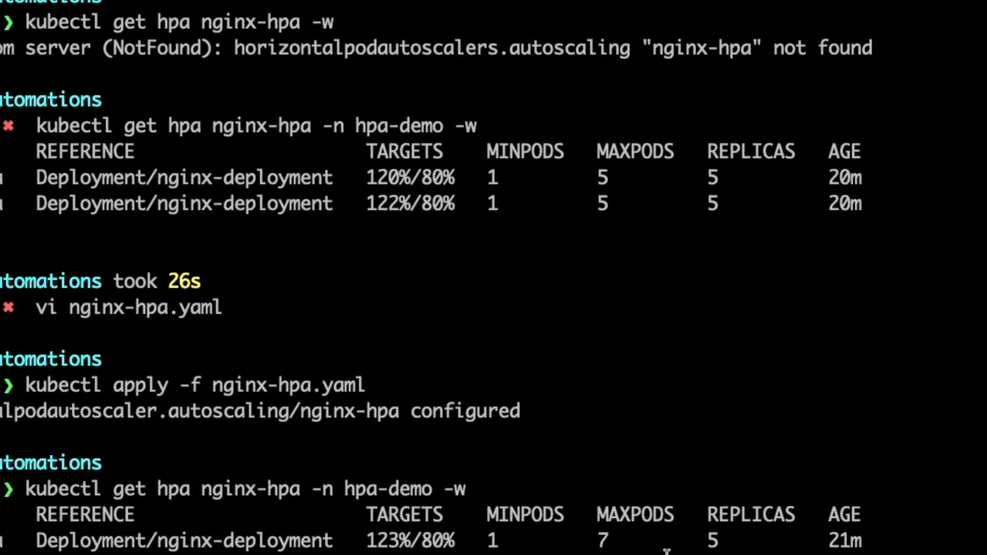
{"action": "scroll", "scroll_direction": "down", "scroll_amount": 3}
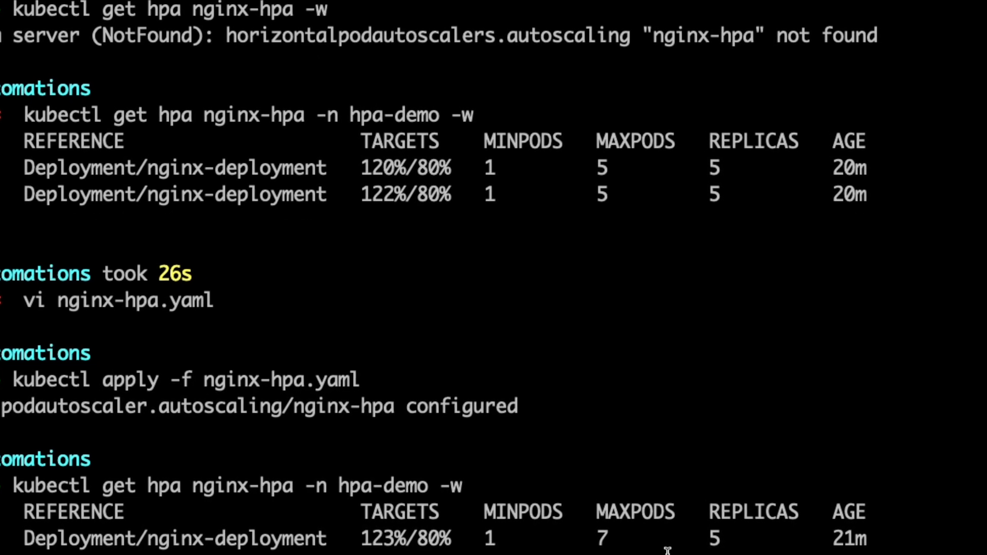
{"action": "scroll", "scroll_direction": "down", "scroll_amount": 3}
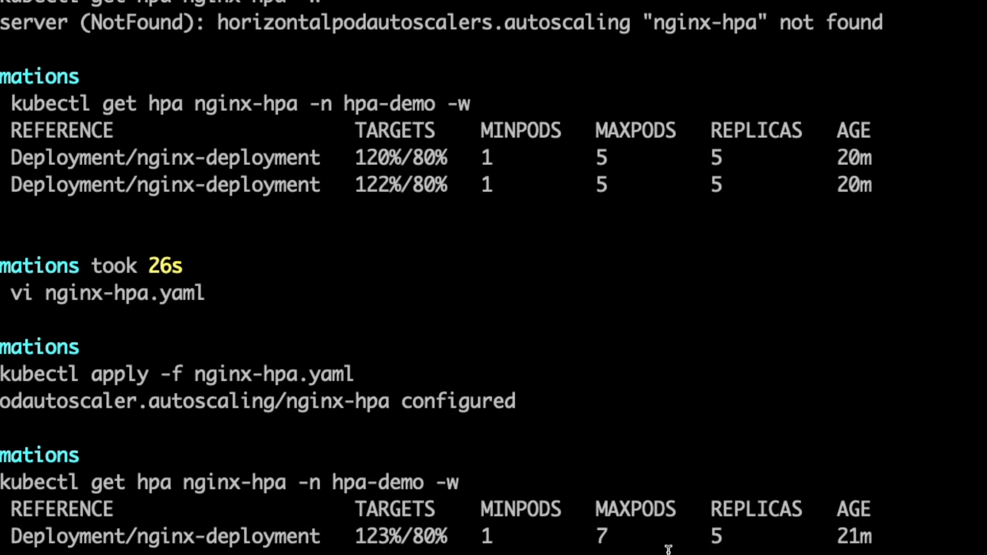